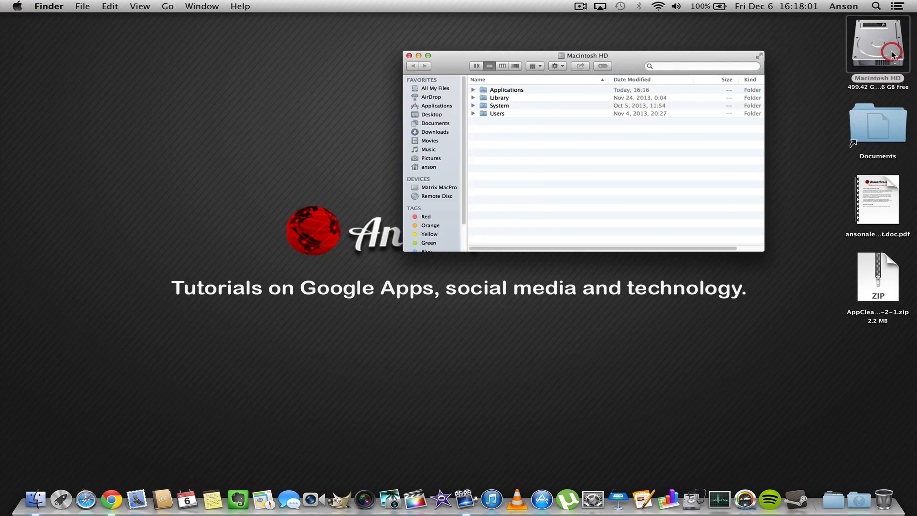
- Move Spotify.app from Applications to the Dock Trash, then view the Trash contents via its context menu
{"action": "left_click", "coordinate": [436, 105]}
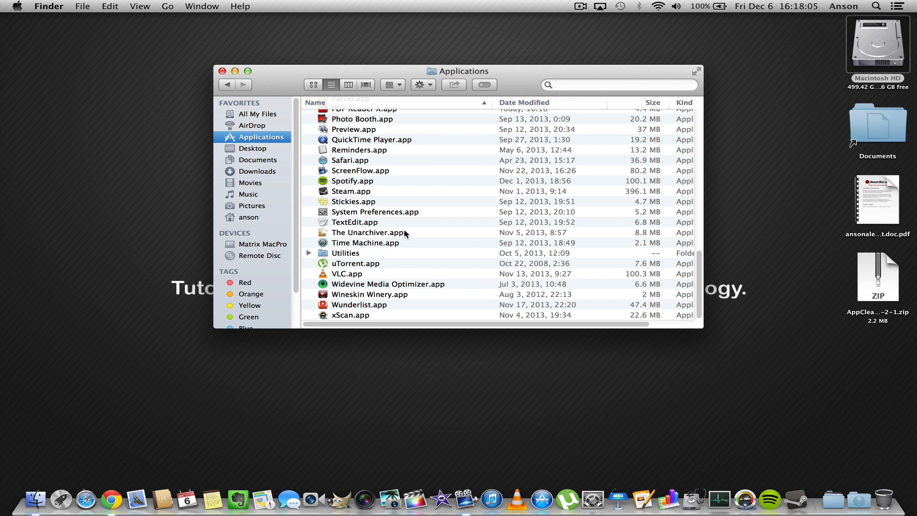
{"action": "left_click", "coordinate": [344, 181]}
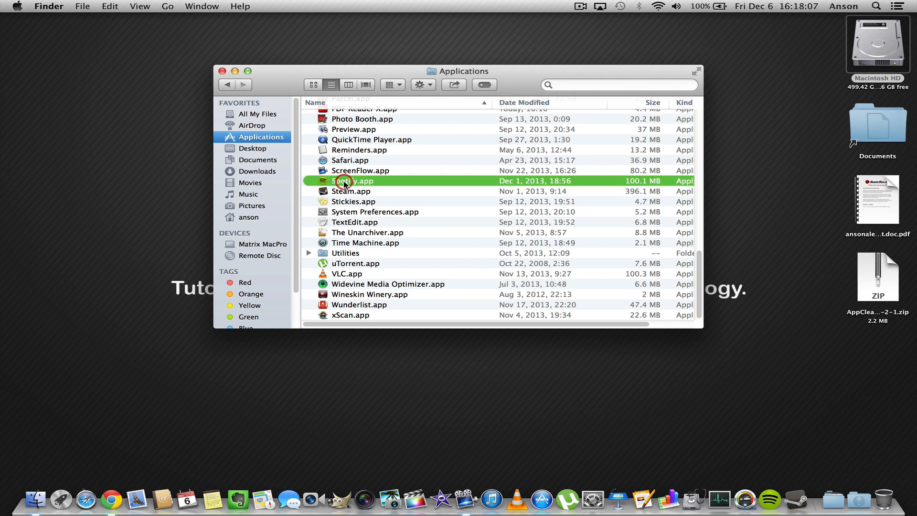
{"action": "left_click_drag", "start_coordinate": [351, 181], "coordinate": [666, 360]}
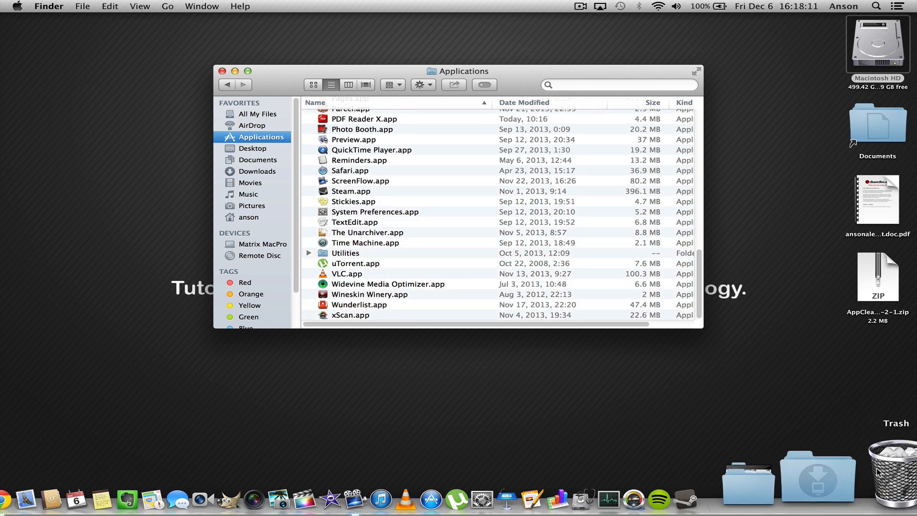
{"action": "right_click", "coordinate": [886, 477]}
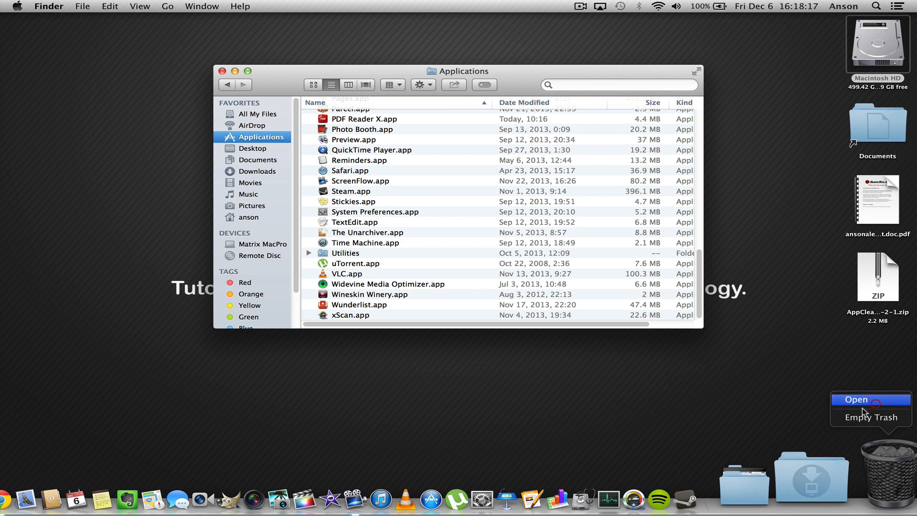
{"action": "left_click", "coordinate": [866, 399]}
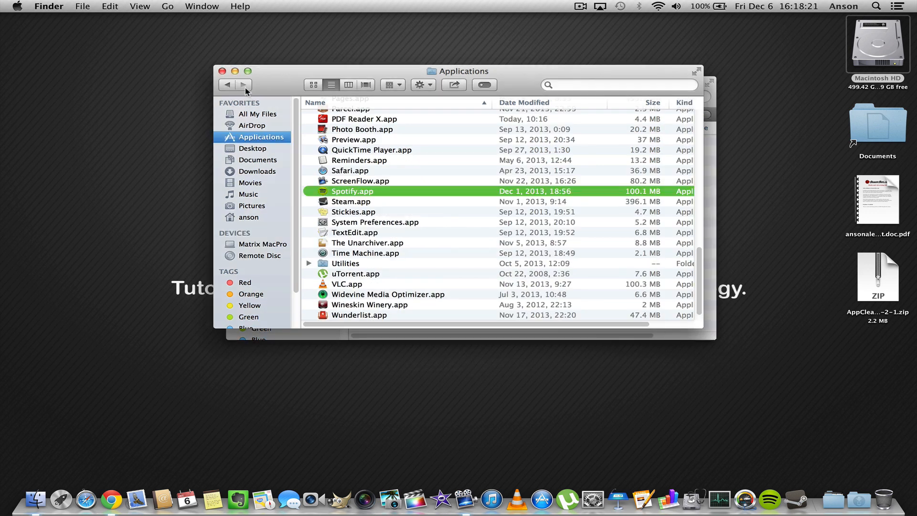
{"action": "mouse_move", "coordinate": [352, 199]}
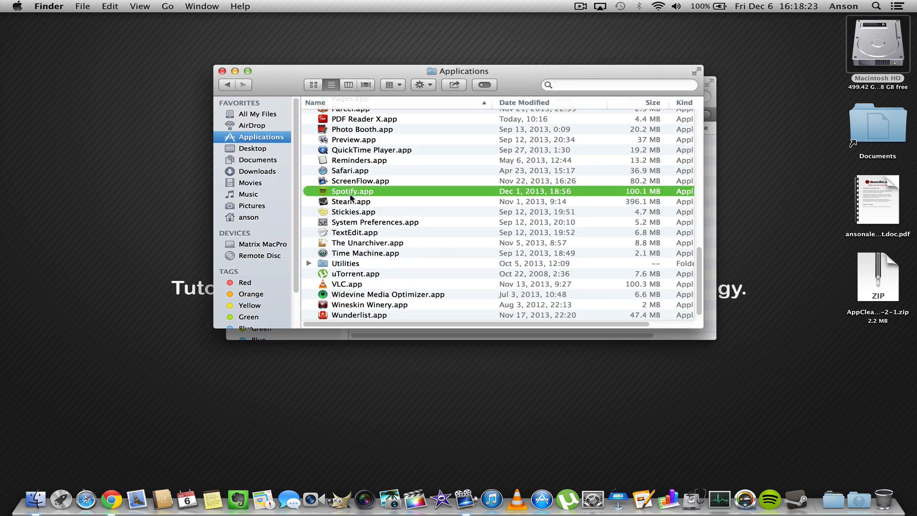
{"action": "mouse_move", "coordinate": [350, 213]}
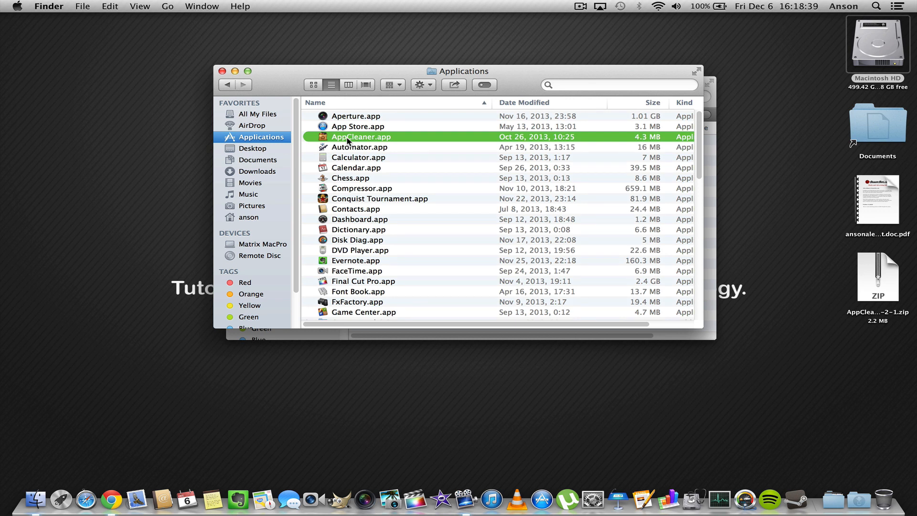
{"action": "mouse_move", "coordinate": [368, 145]}
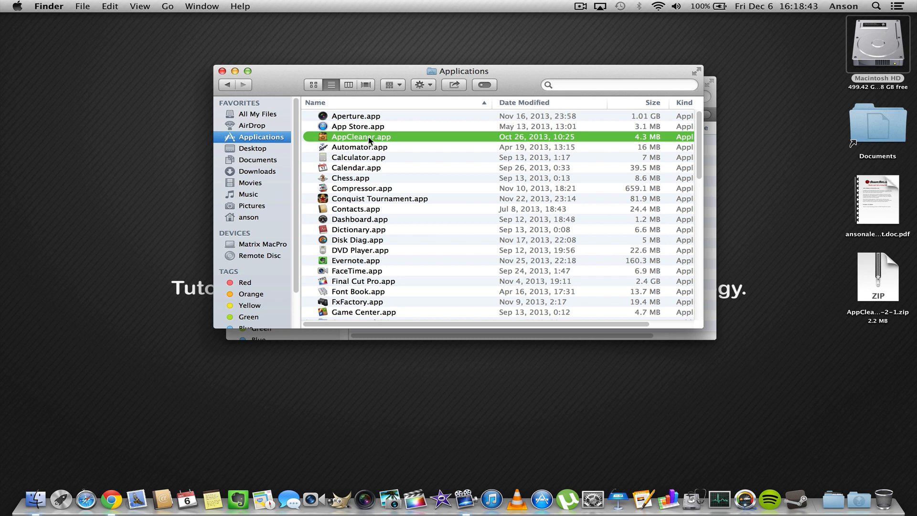
- Launch AppCleaner.app from the Applications folder to show its empty drop window
{"action": "double_click", "coordinate": [361, 137]}
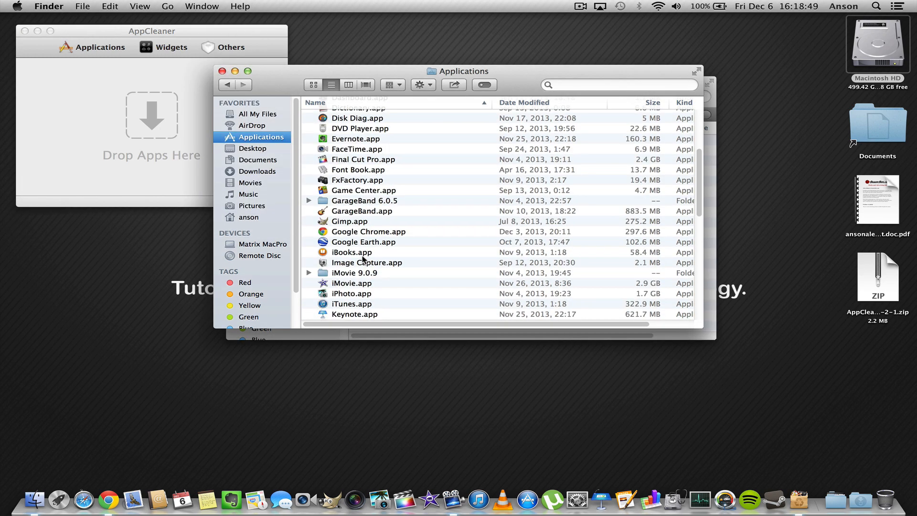
- Drop Spotify.app onto AppCleaner so it lists the app and its 7 related files (500 MB)
{"action": "left_click_drag", "start_coordinate": [352, 252], "coordinate": [193, 170]}
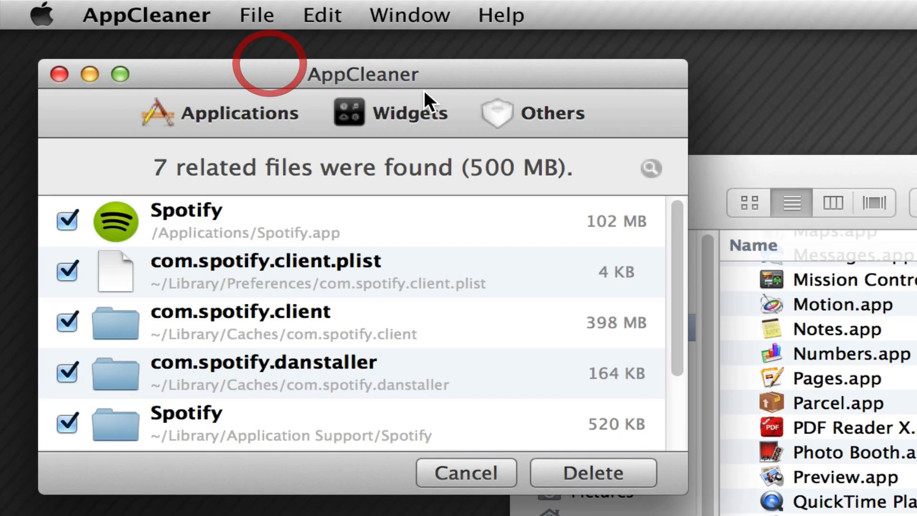
{"action": "mouse_move", "coordinate": [226, 236]}
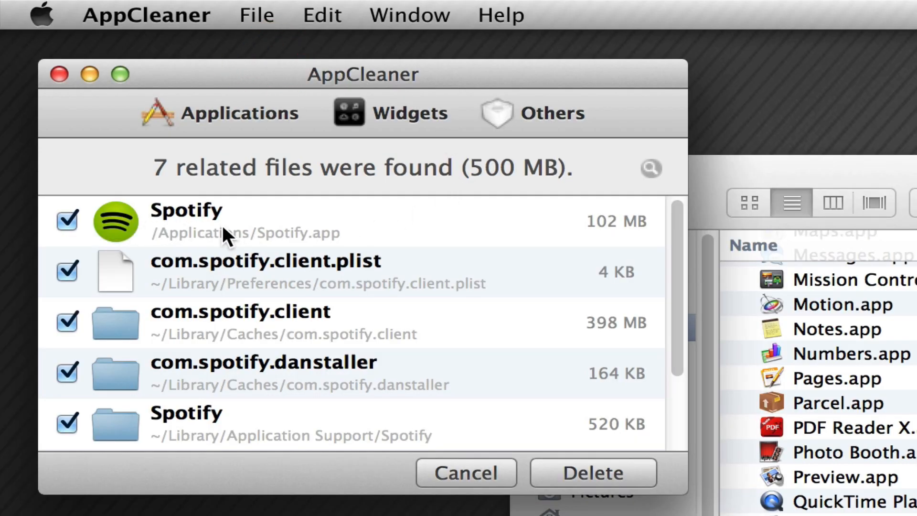
{"action": "mouse_move", "coordinate": [643, 204]}
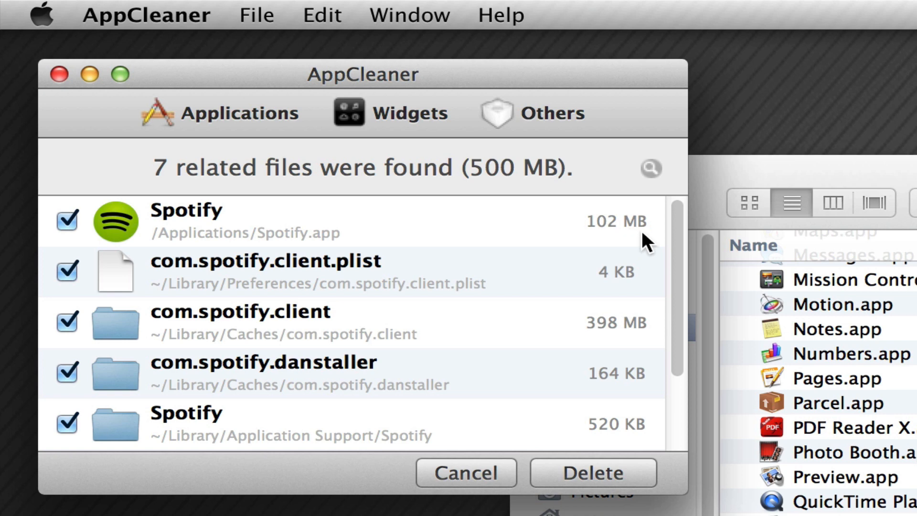
{"action": "mouse_move", "coordinate": [579, 277]}
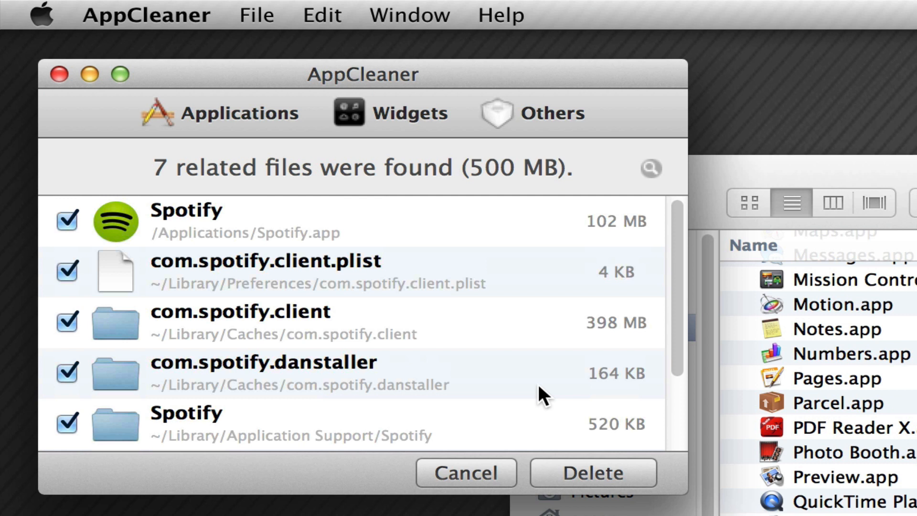
{"action": "mouse_move", "coordinate": [290, 369]}
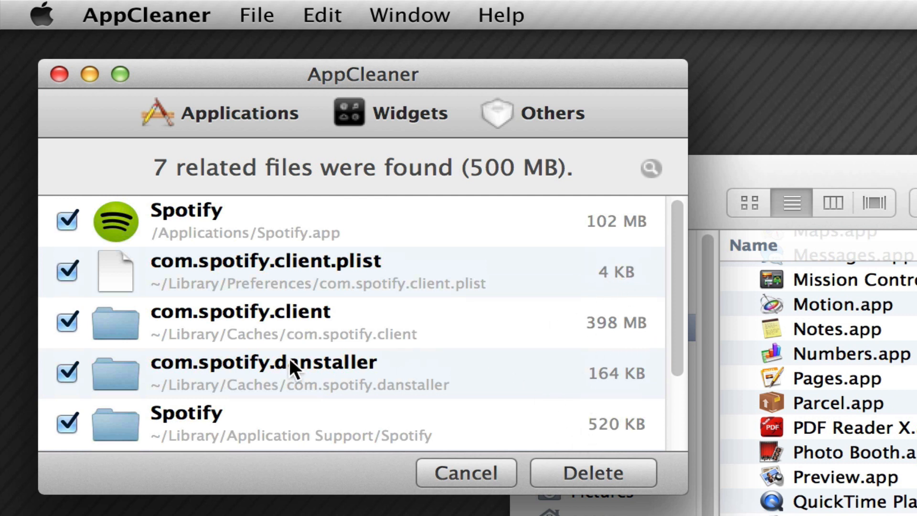
{"action": "mouse_move", "coordinate": [387, 92]}
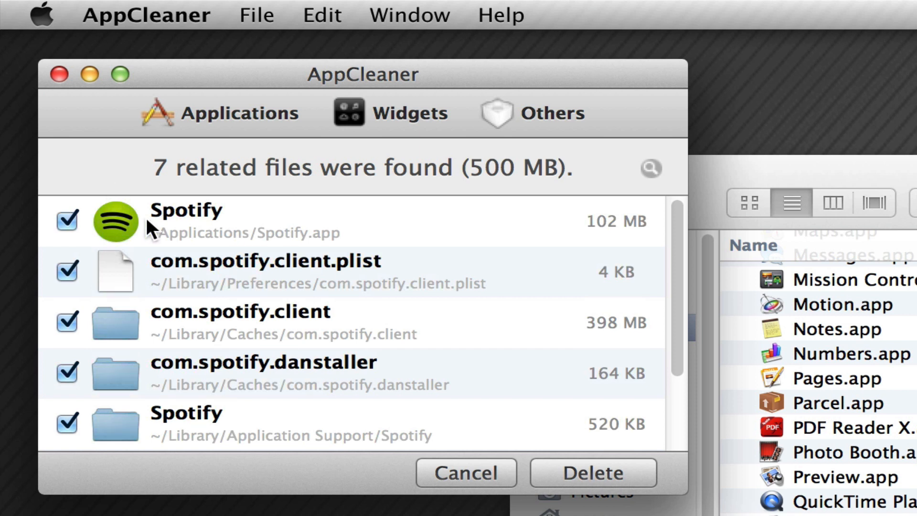
{"action": "mouse_move", "coordinate": [241, 300]}
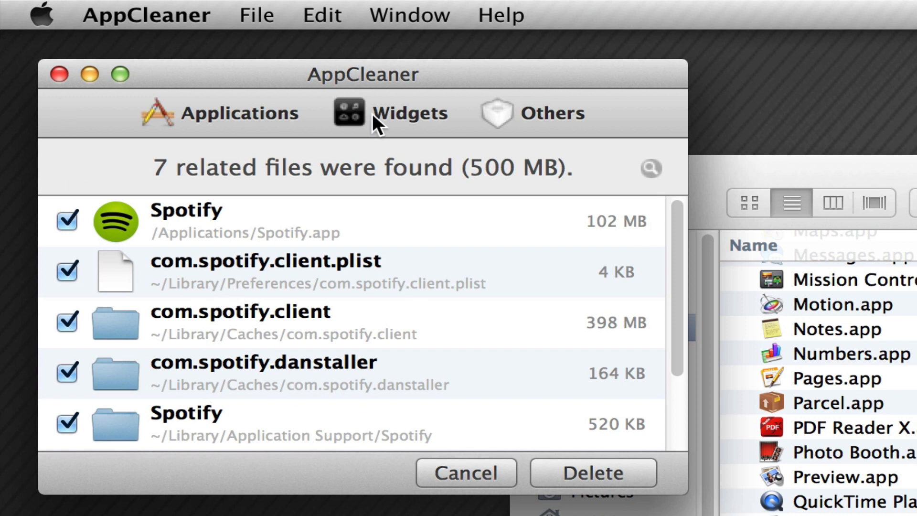
{"action": "mouse_move", "coordinate": [248, 97]}
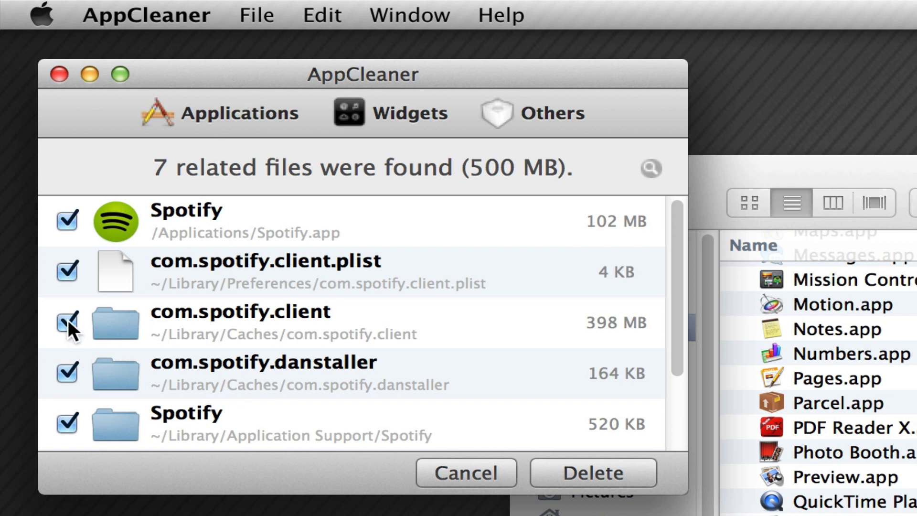
- Toggle the com.spotify.client cache off and on, then cancel the Spotify removal
{"action": "left_click", "coordinate": [66, 323]}
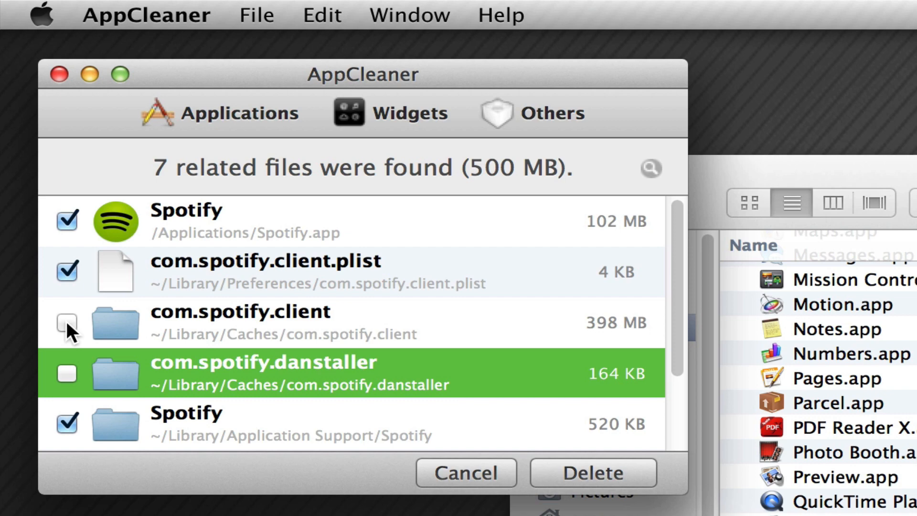
{"action": "left_click", "coordinate": [67, 322]}
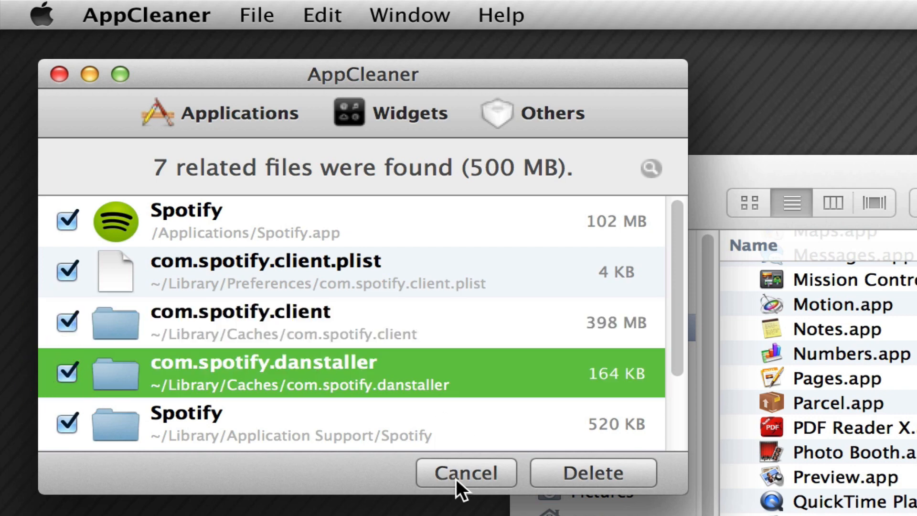
{"action": "left_click", "coordinate": [465, 473]}
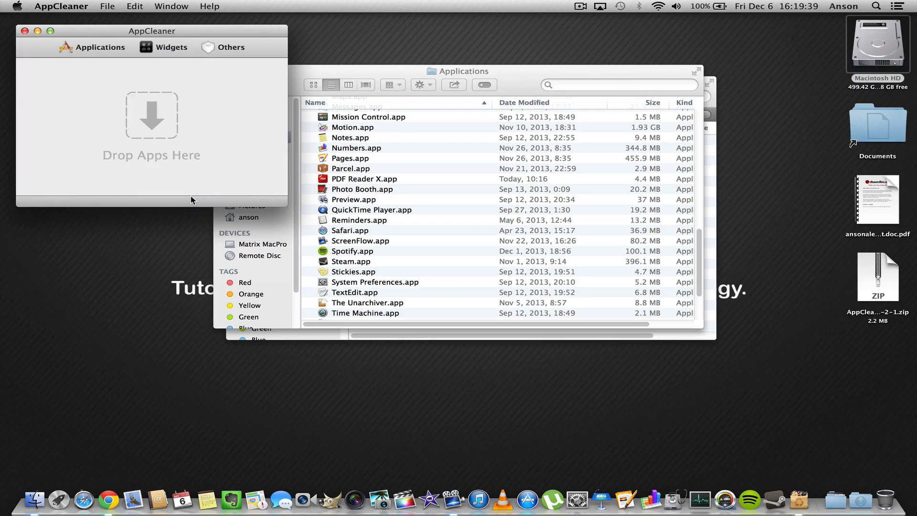